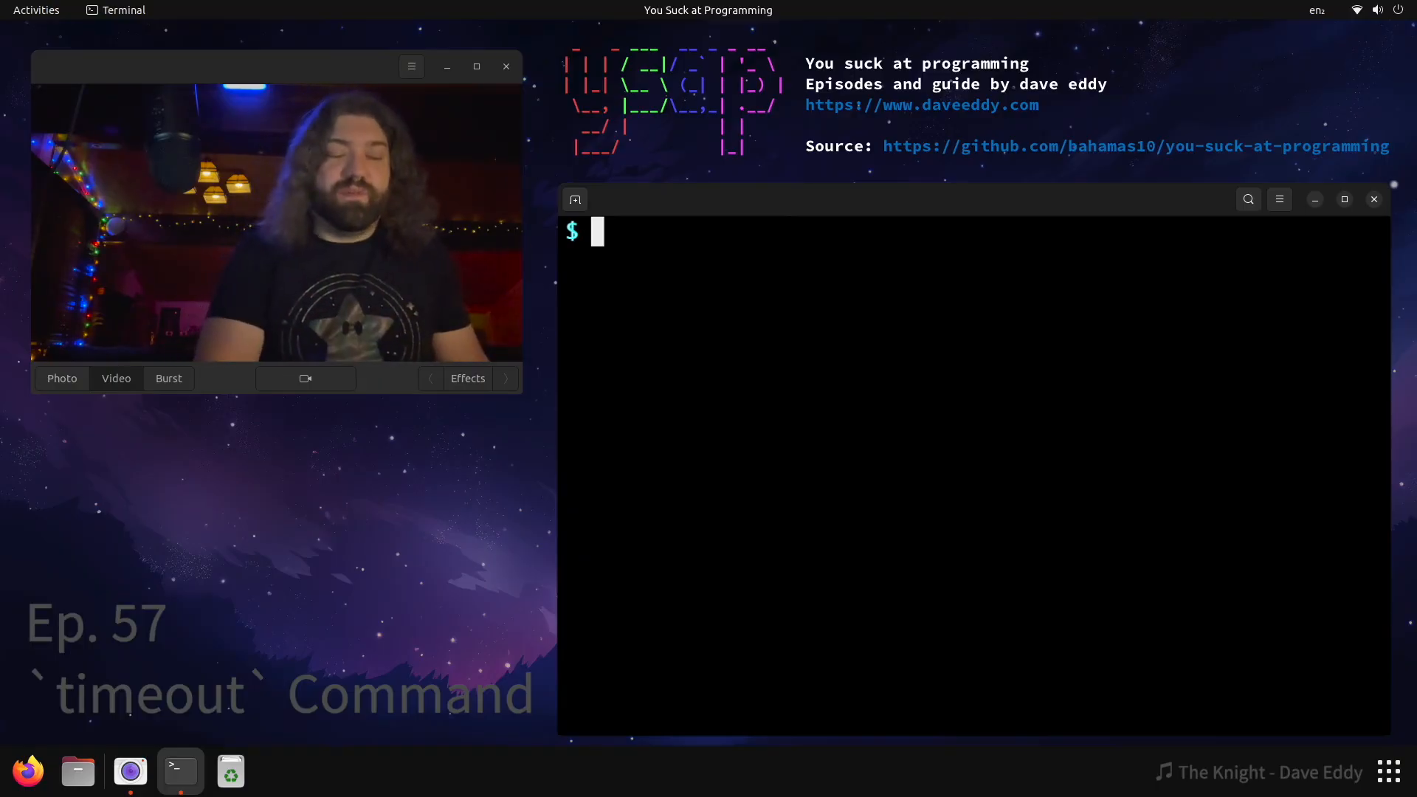
# - List the demo scripts with ls and view my-long-command in vim
pyautogui.write('ls')
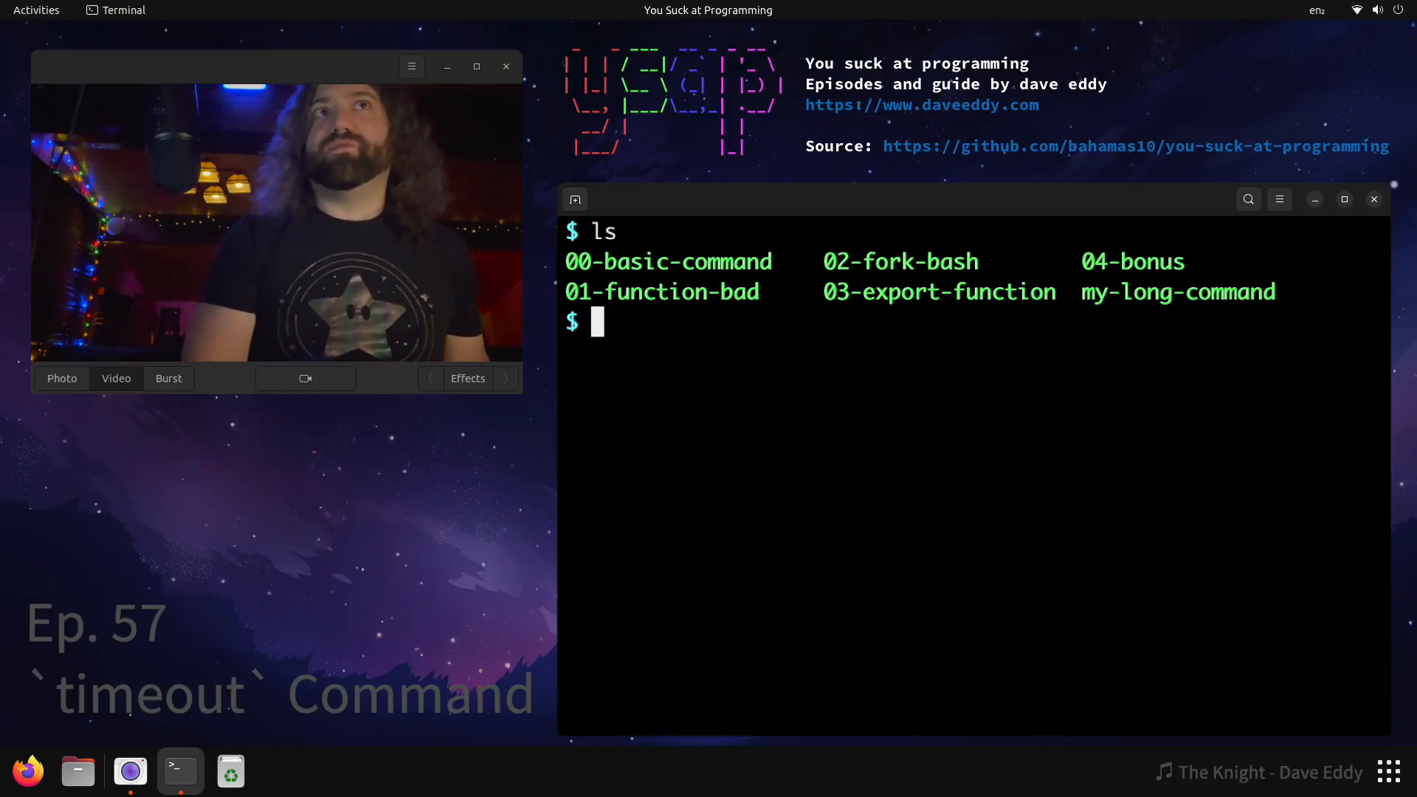
pyautogui.moveTo(1218, 291)
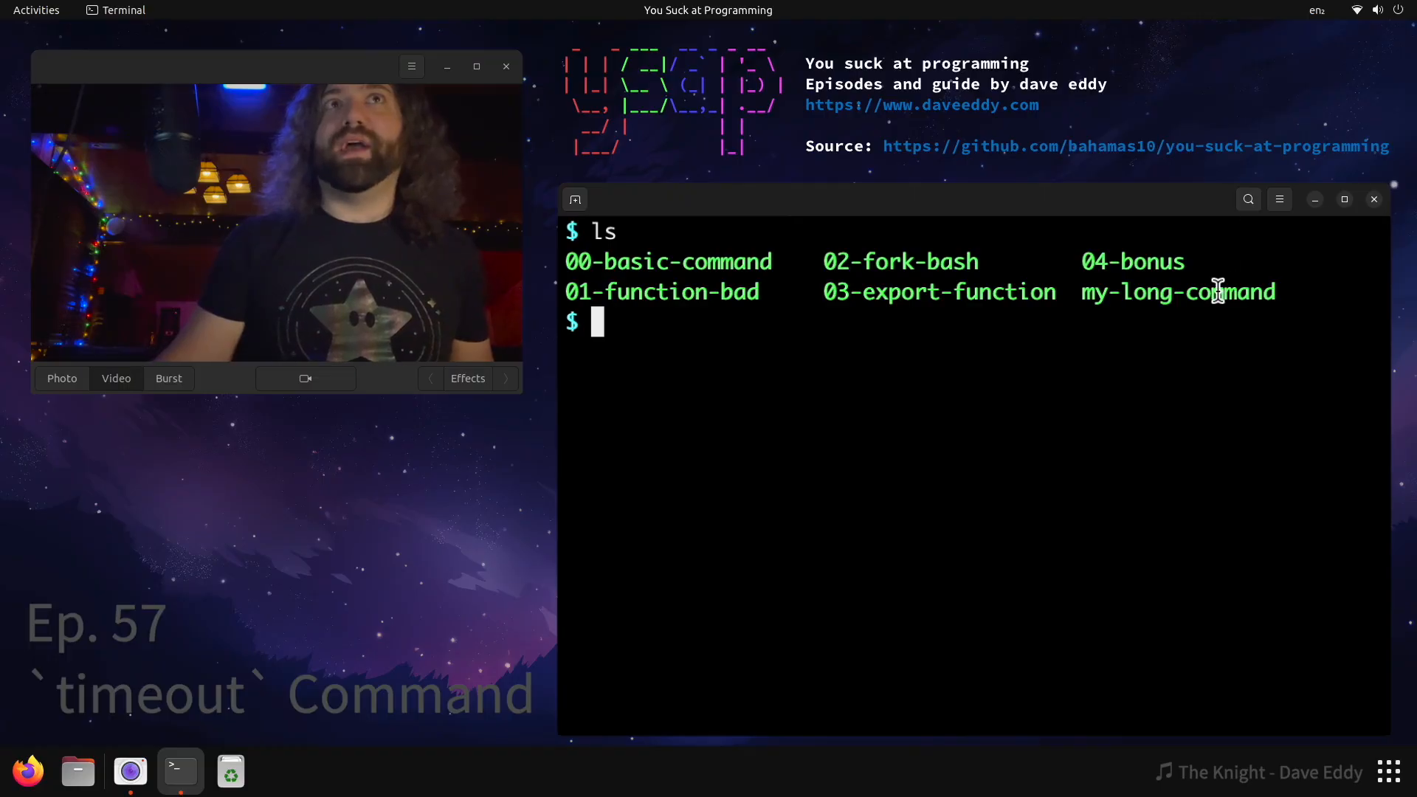
pyautogui.doubleClick(1217, 290)
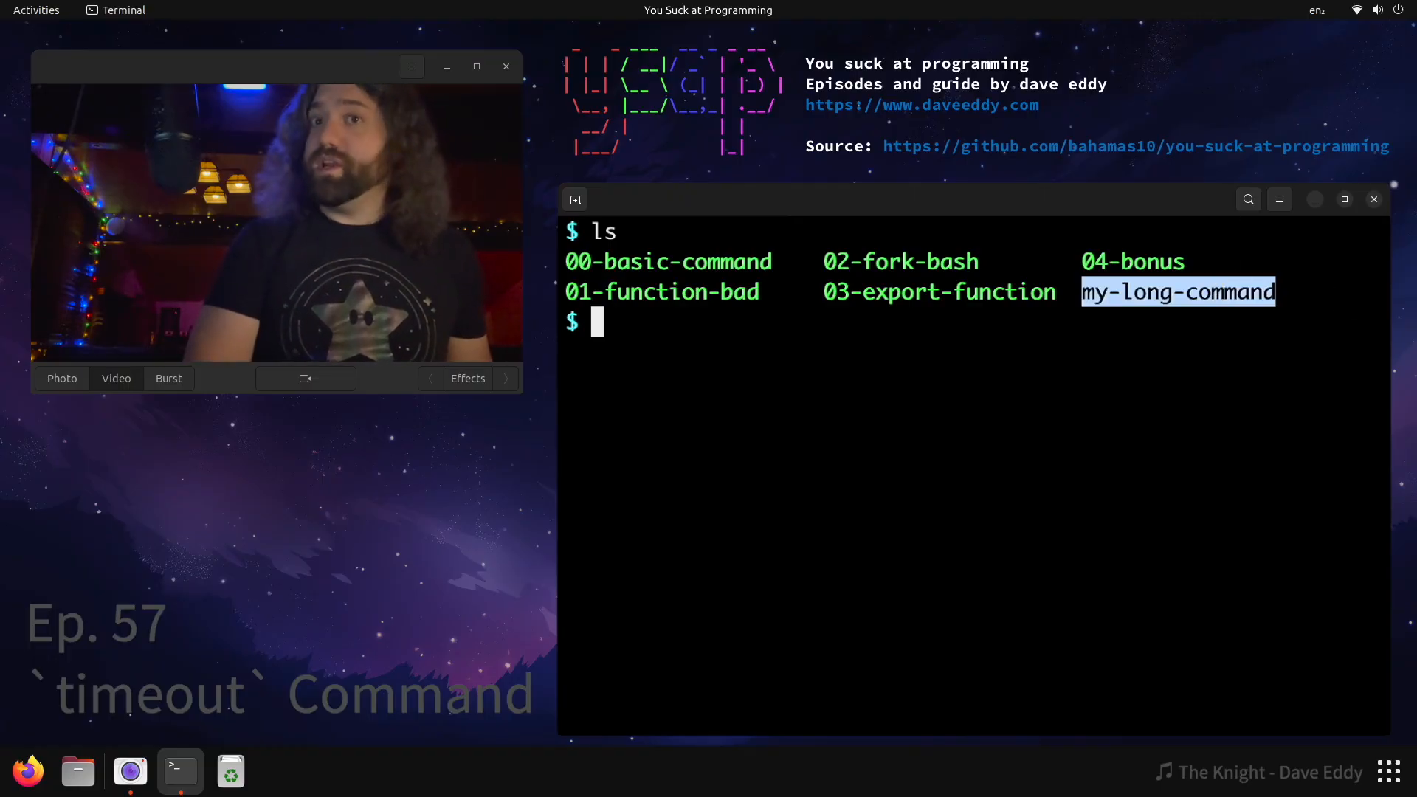
pyautogui.write('vim my-long-command')
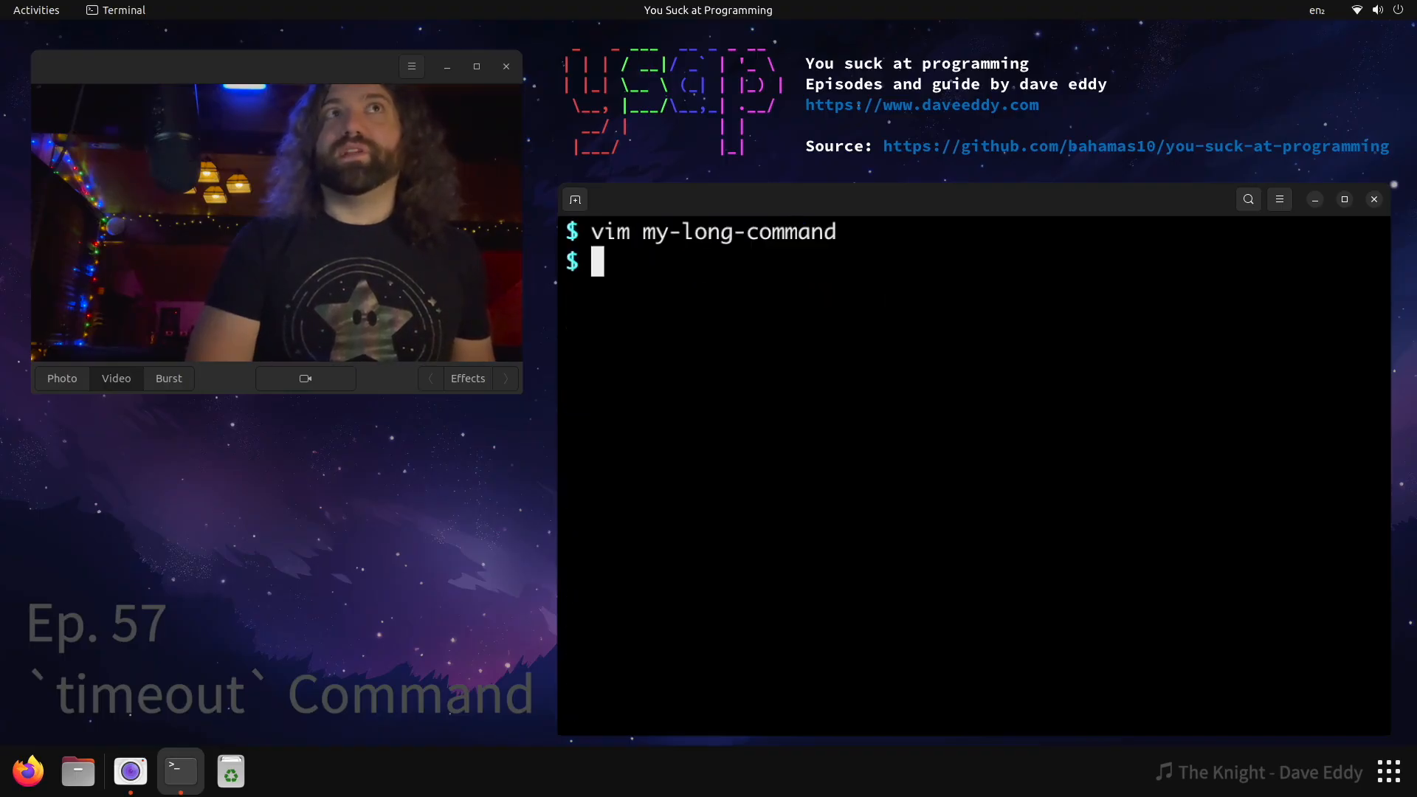
# - Run the long command under timeout and show its exit status is 124 with echo $?
pyautogui.write('./my-long-command')
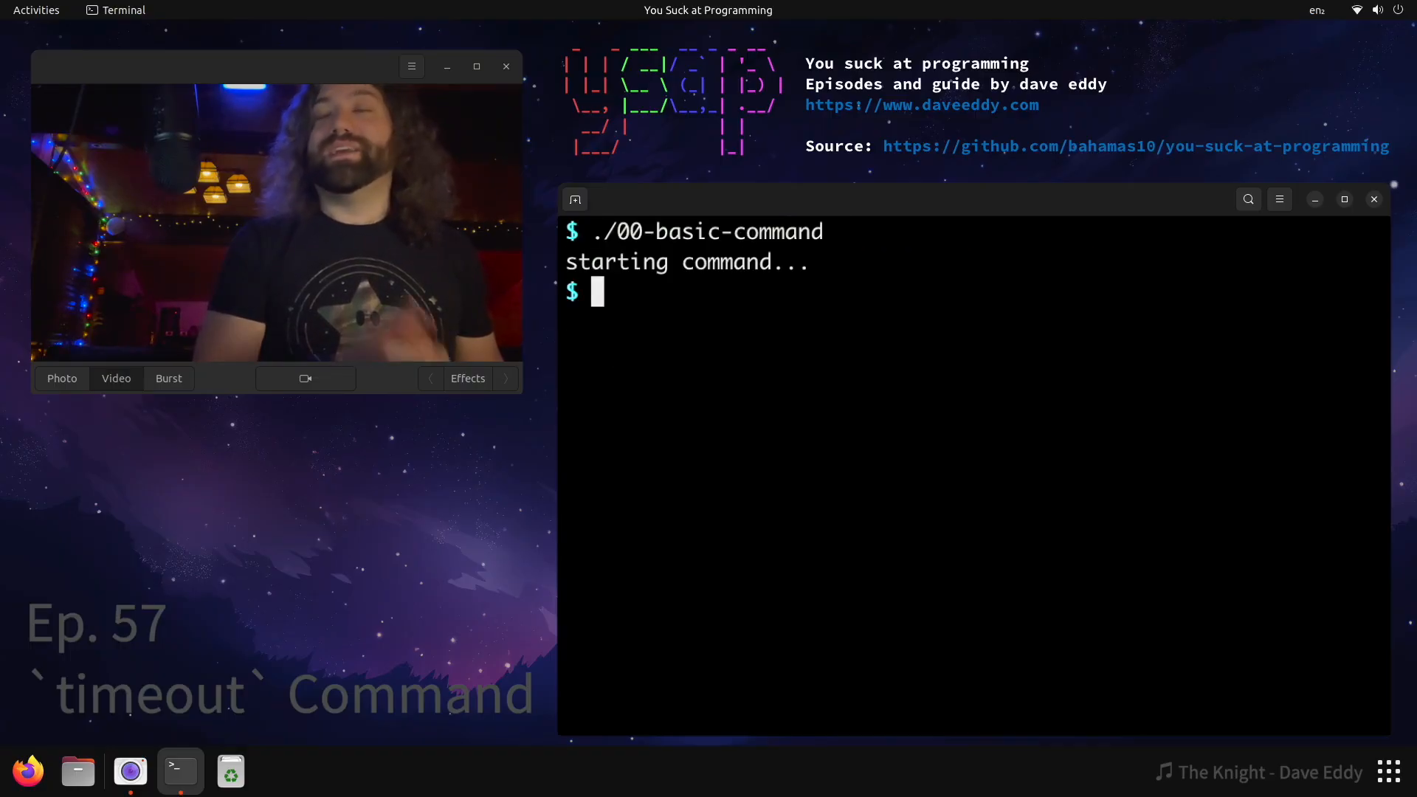
pyautogui.write('echo')
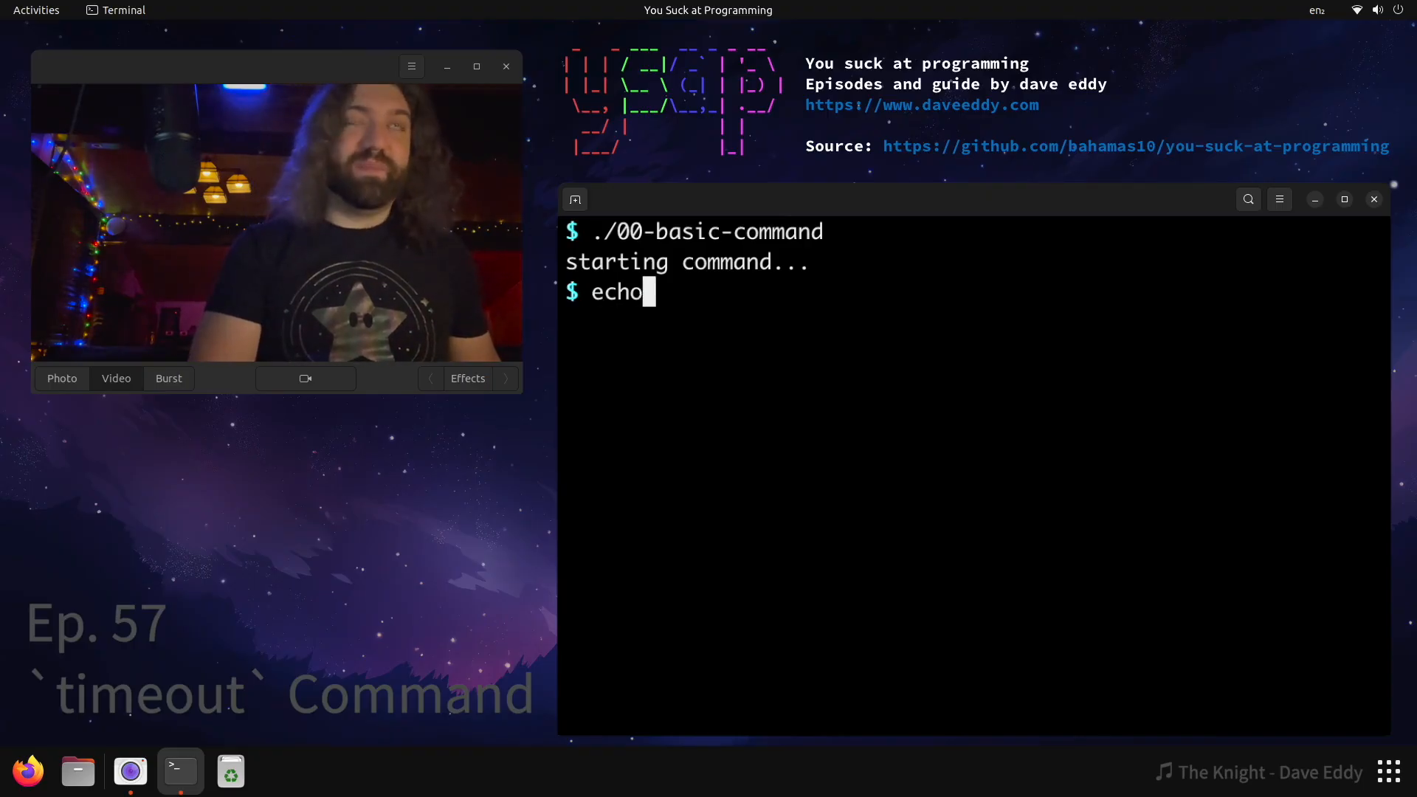
pyautogui.write('$?')
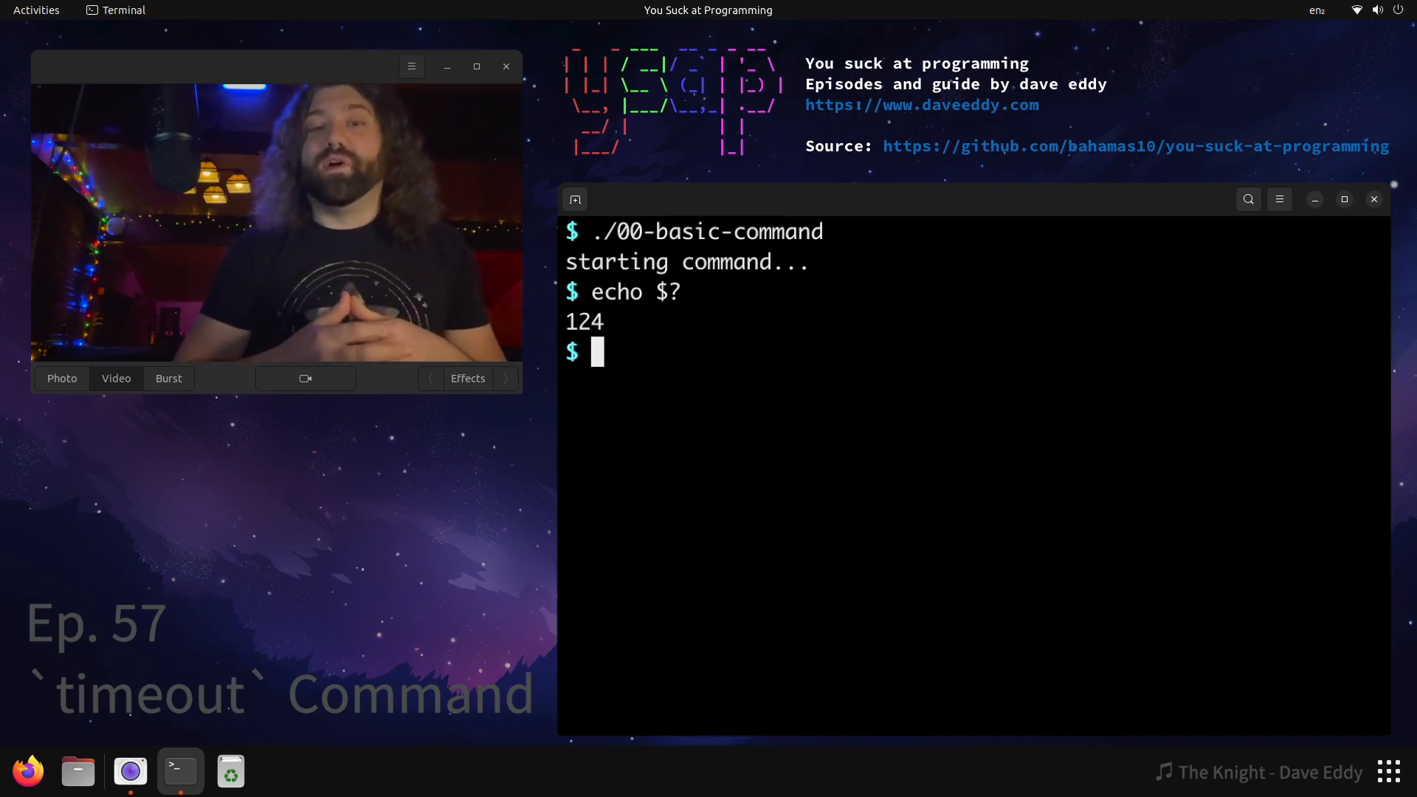
# - View man timeout and scroll to the EXIT STATUS section explaining 124
pyautogui.write('man timeout')
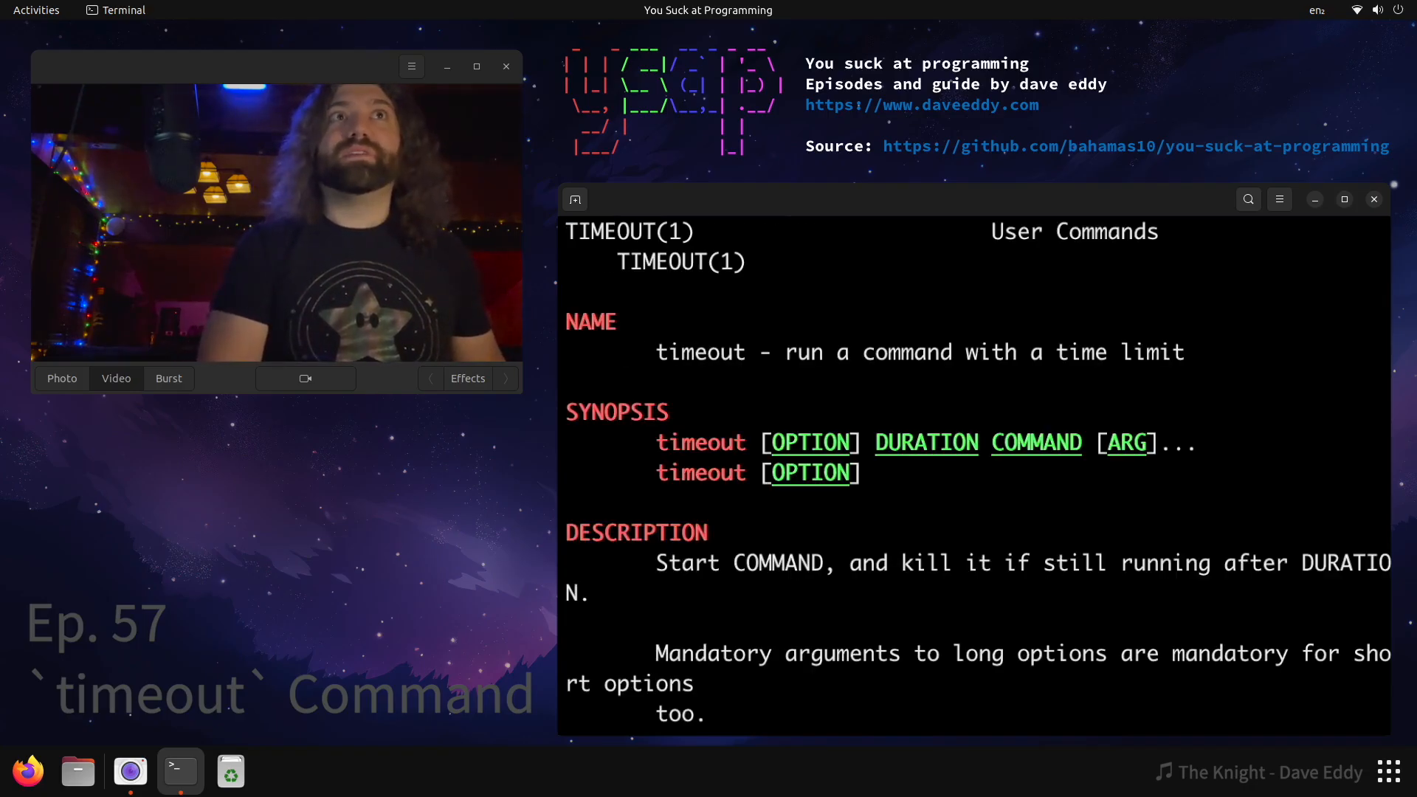
pyautogui.scroll(-3)
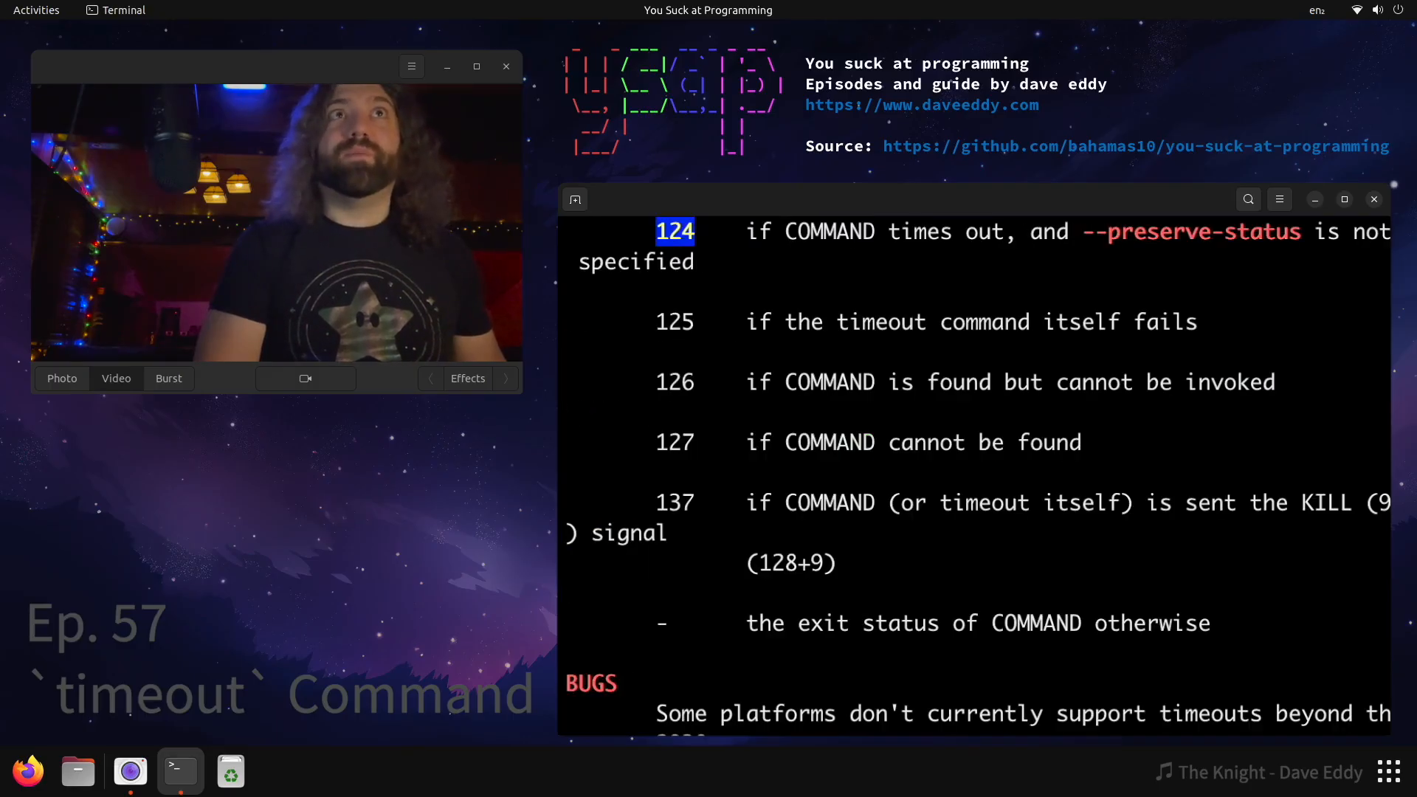
pyautogui.moveTo(1216, 227)
pyautogui.write('./01-function-bad')
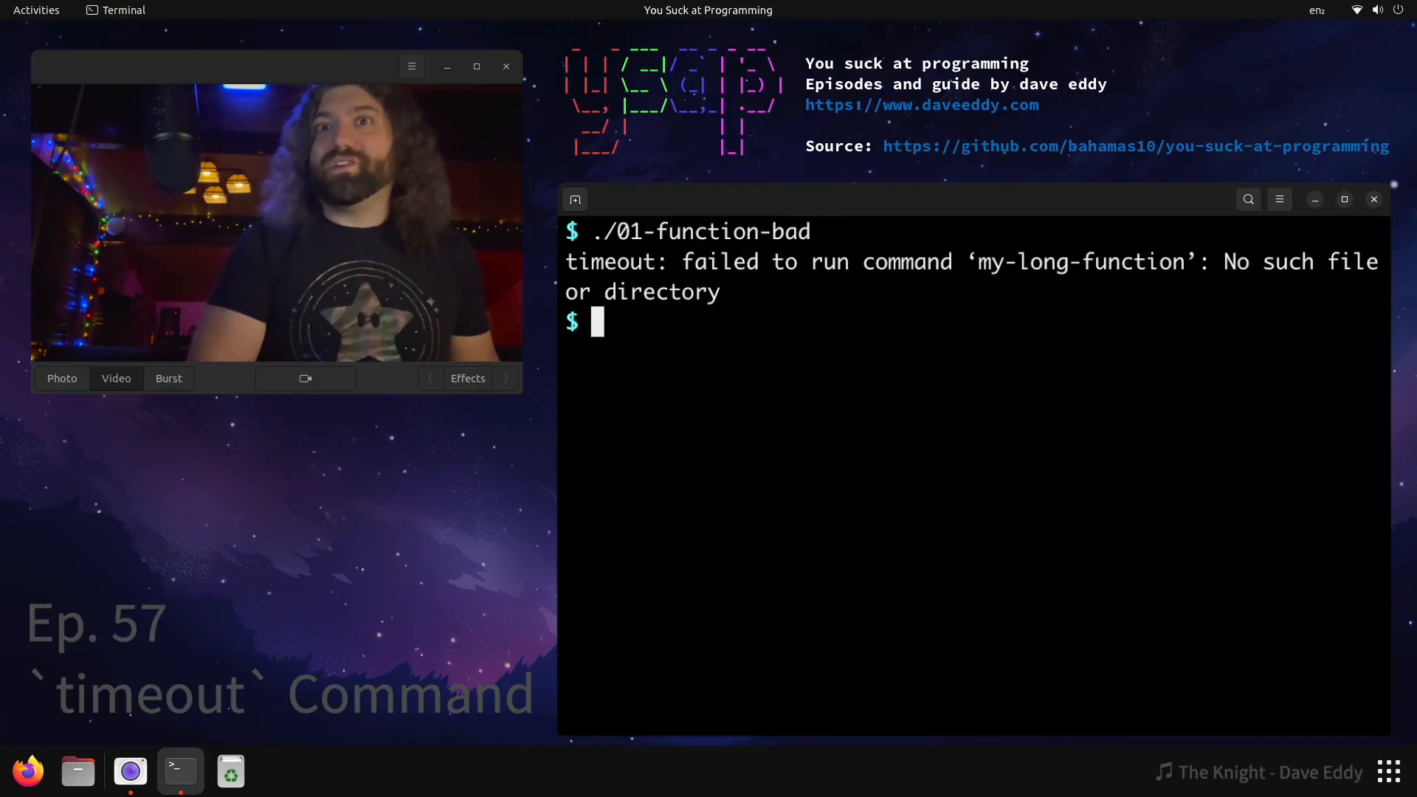
# - View the 02-fork-bash script in vim and set its timeout duration to 1
pyautogui.write('vim')
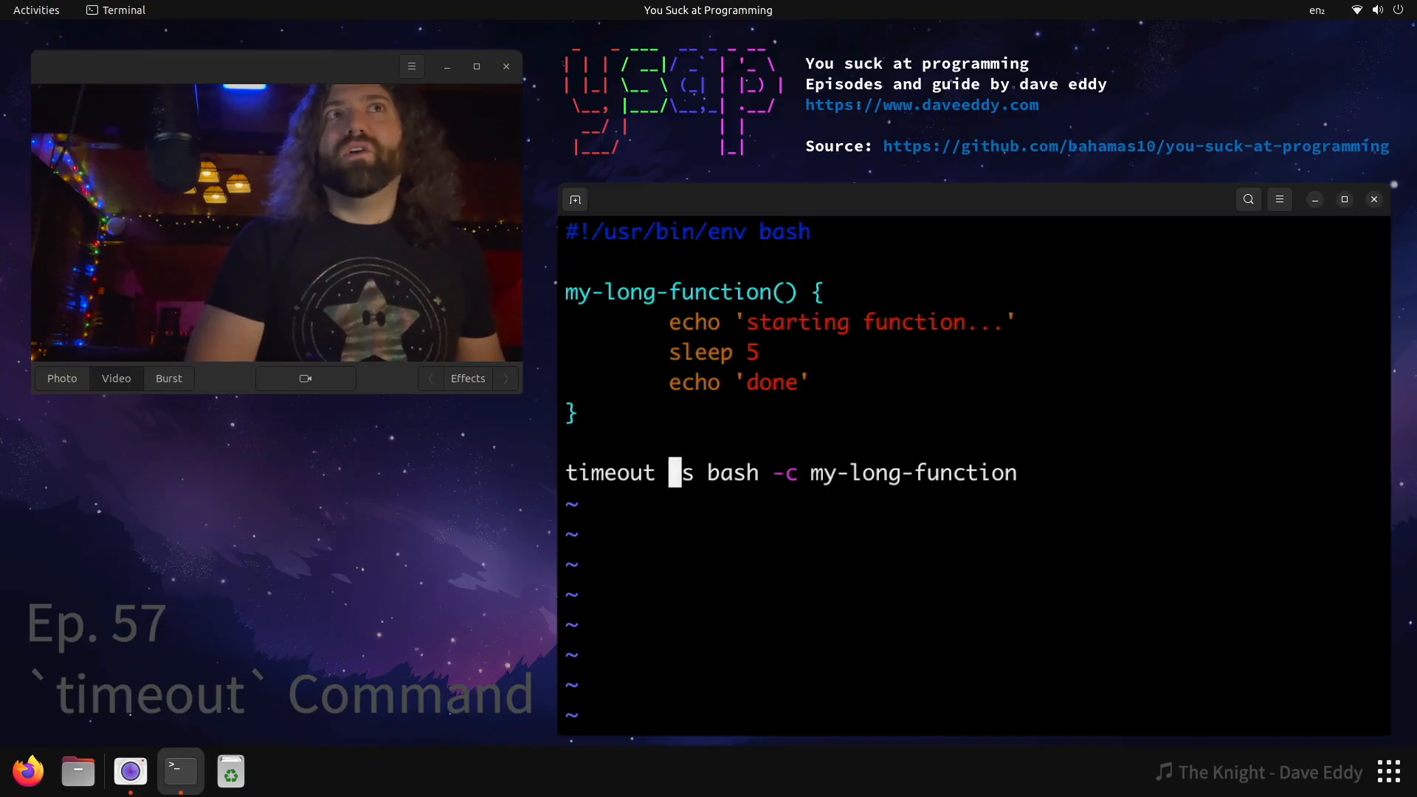
pyautogui.write('1')
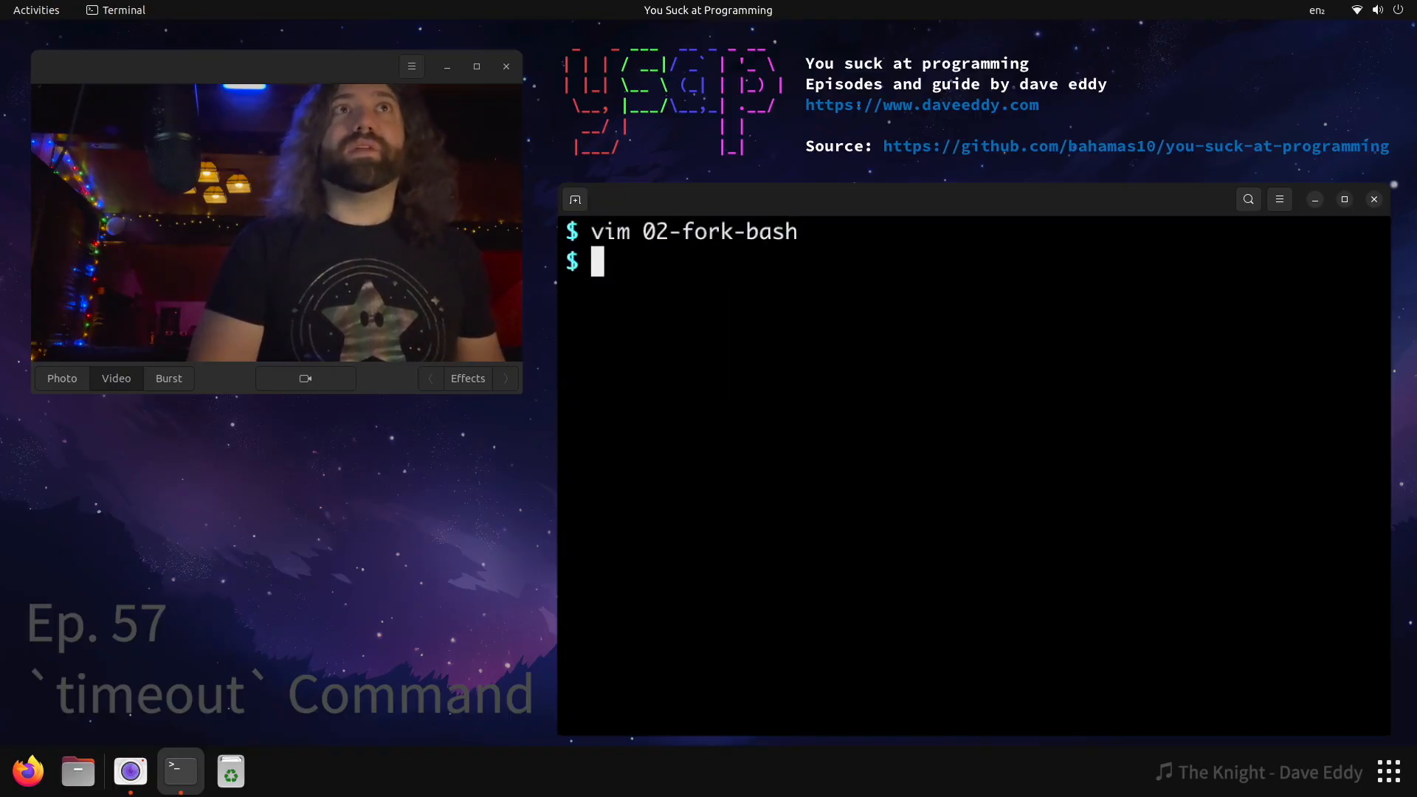
# - Run ./02-fork-bash so my-long-function is called via bash -c under timeout
pyautogui.write('./02-fork-bash')
pyautogui.write('ls')
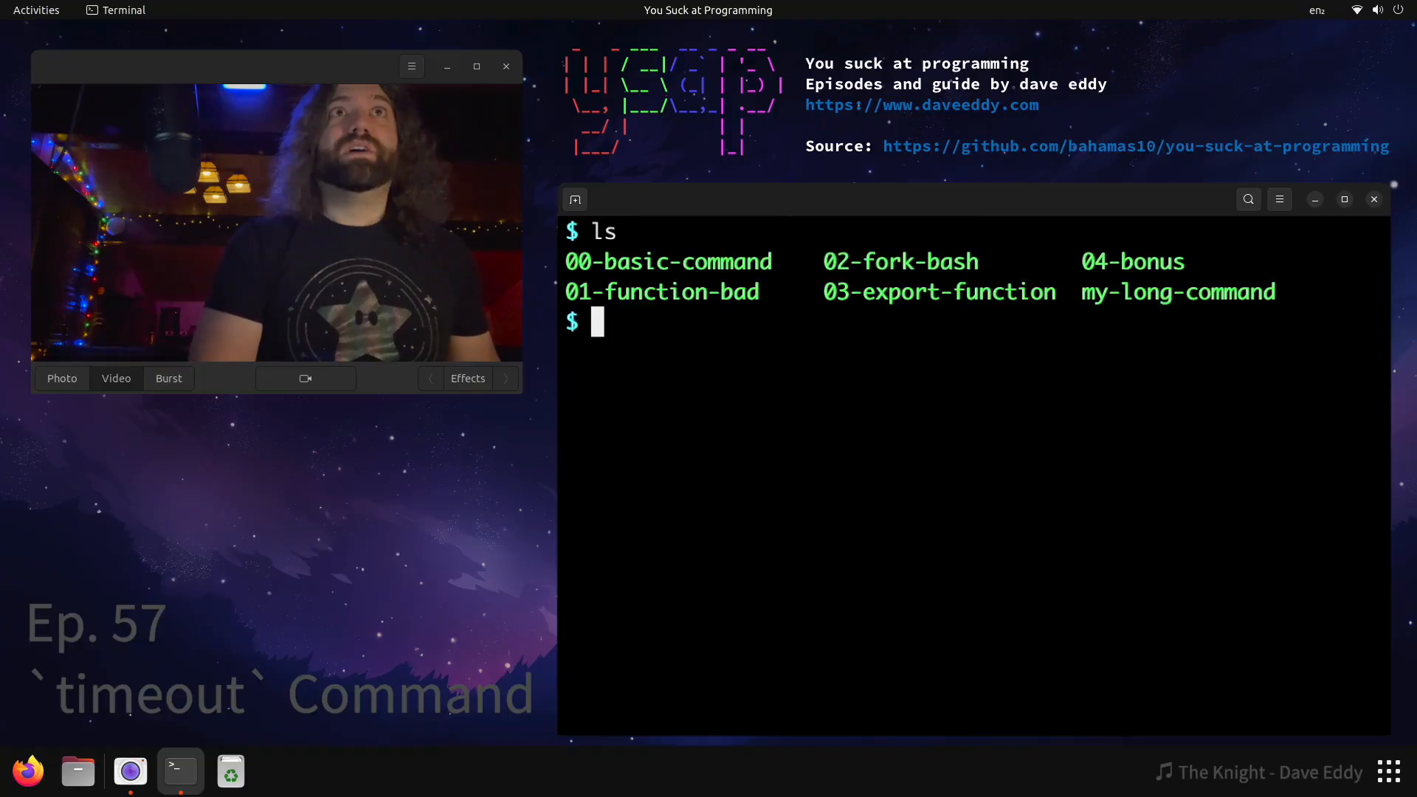
# - View 03-export-function in vim, reading the export -f line and adjusting the duration
pyautogui.write('vim 03-export-function')
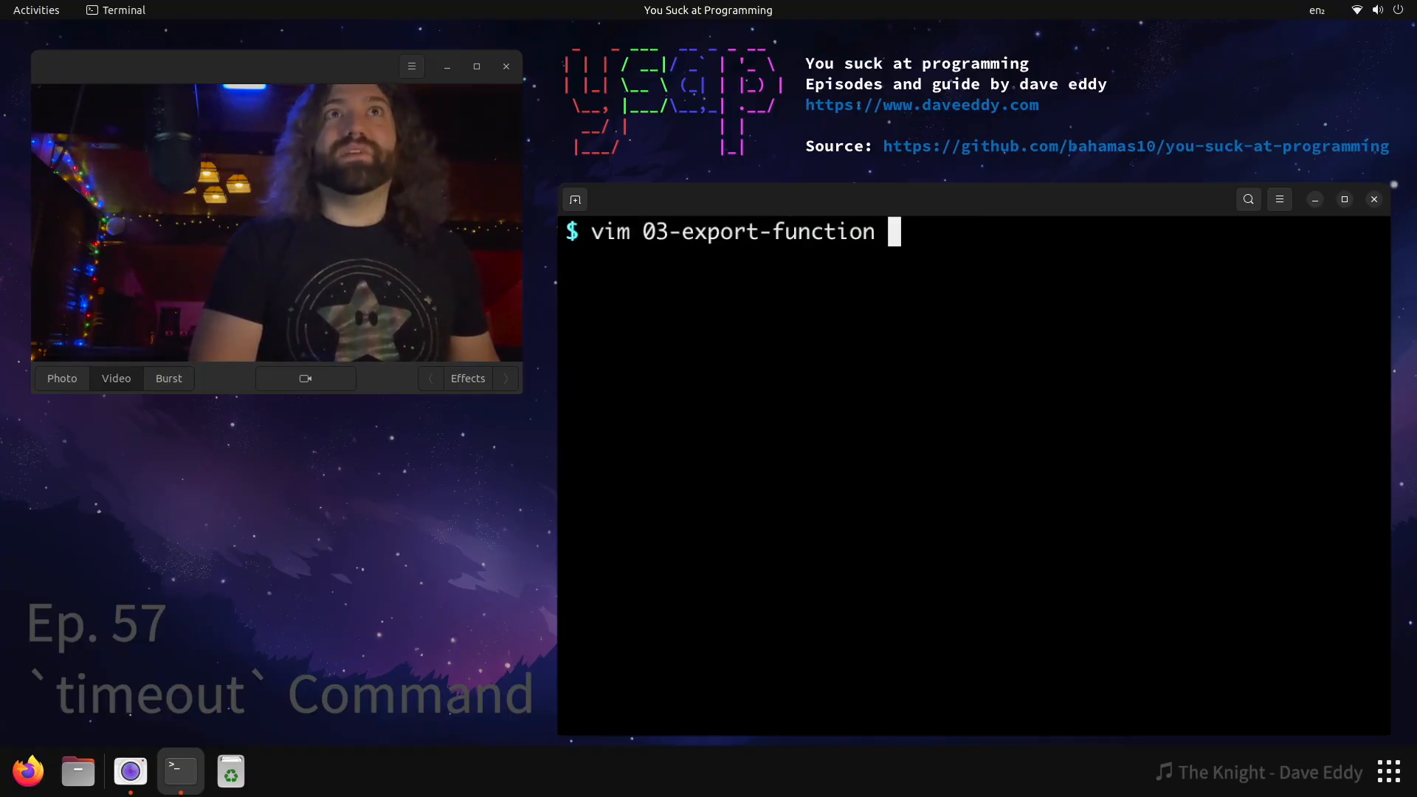
pyautogui.press('Return')
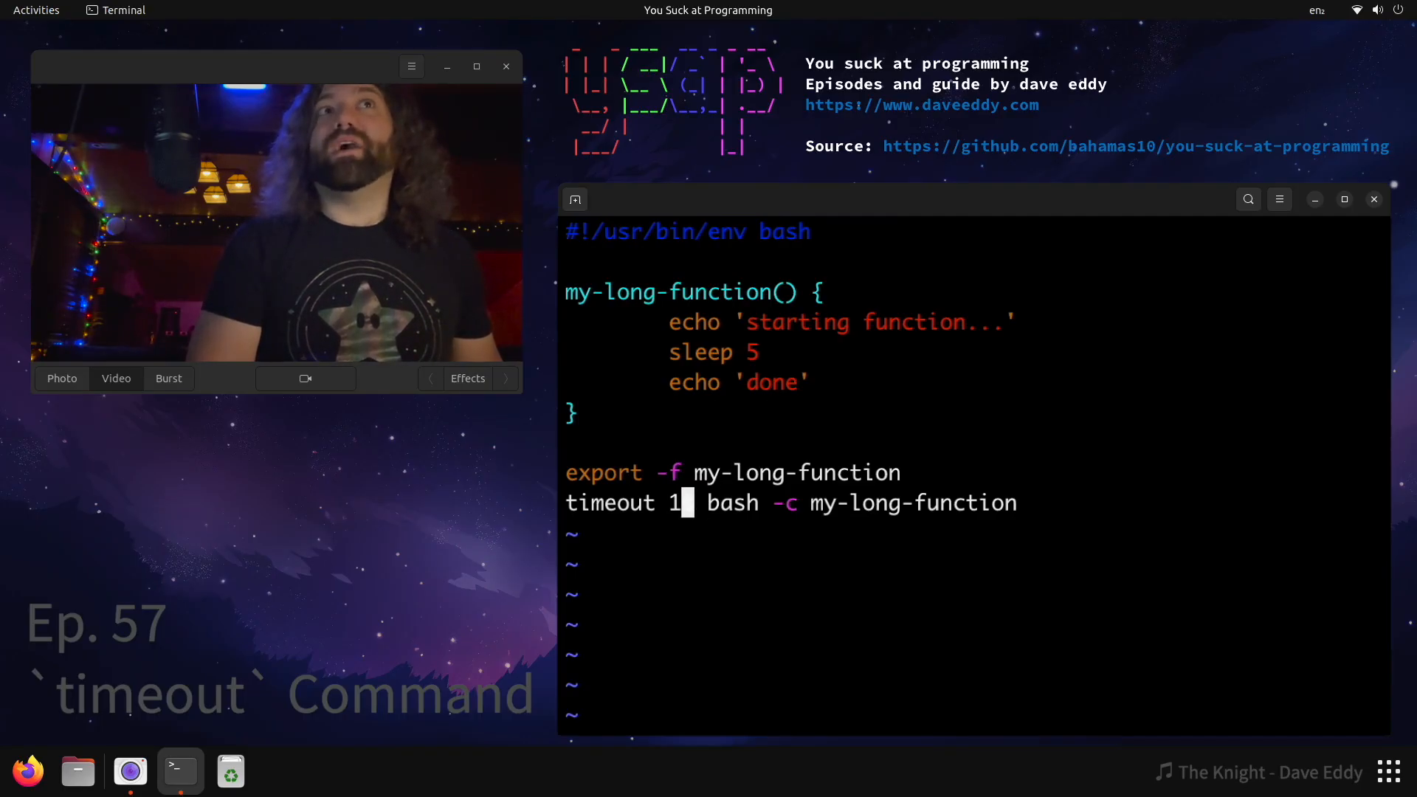
pyautogui.write('s')
pyautogui.write('./03-export-function')
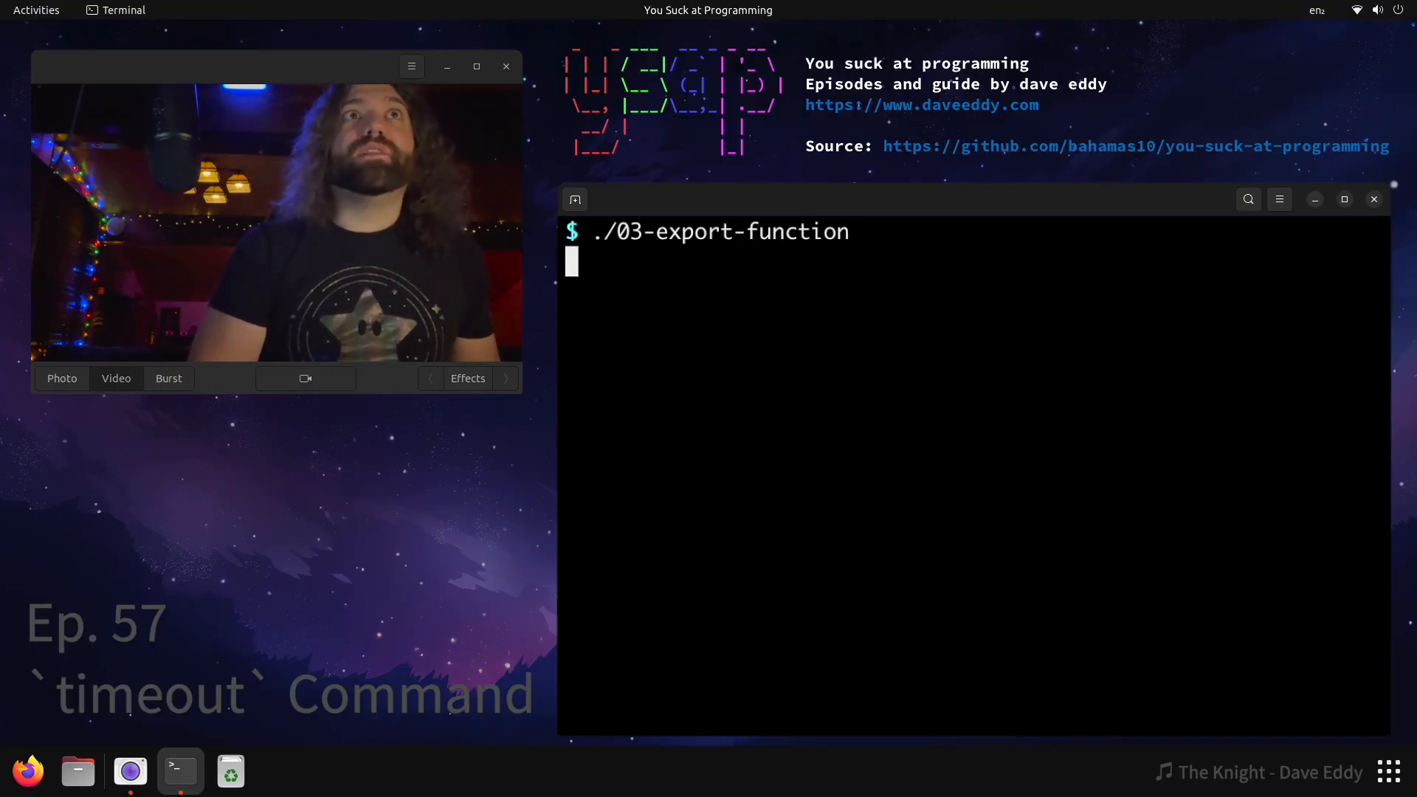
# - Run ./03-export-function so the exported function starts and is timed out
pyautogui.press('Return')
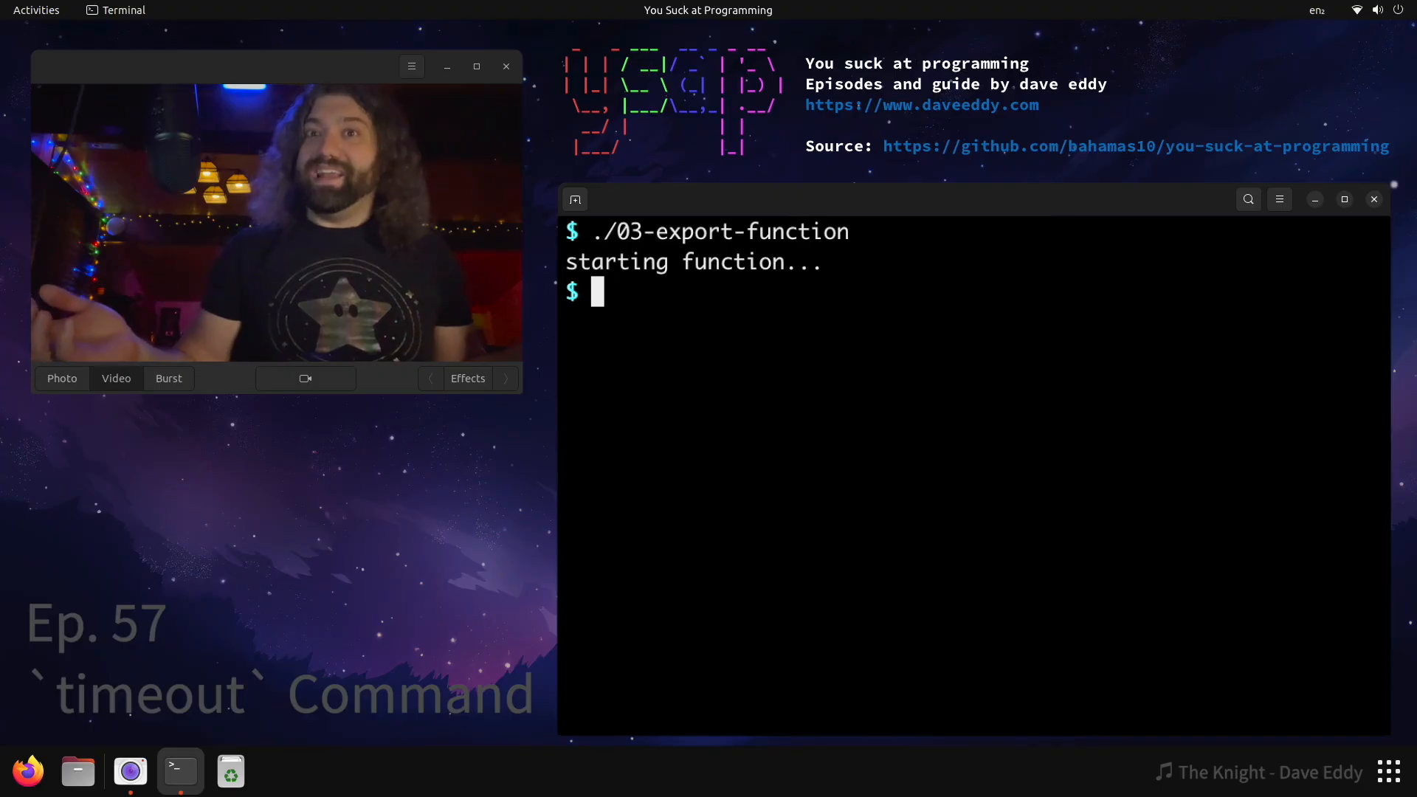